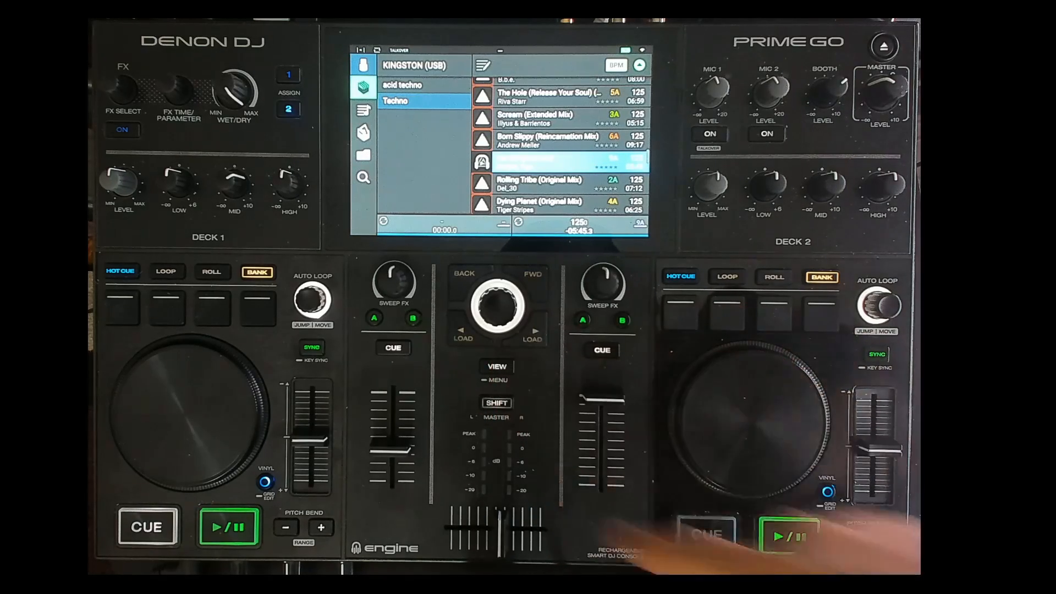
- Start 'Hal (Original Mix)' from the Techno crate playing on deck 2
left_click(787, 535)
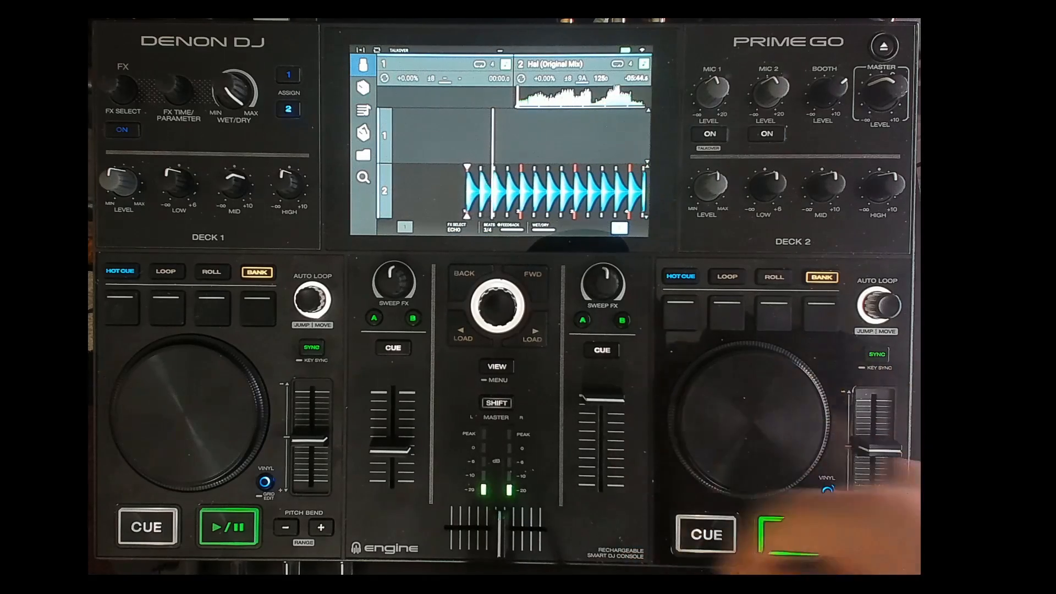
left_click(787, 535)
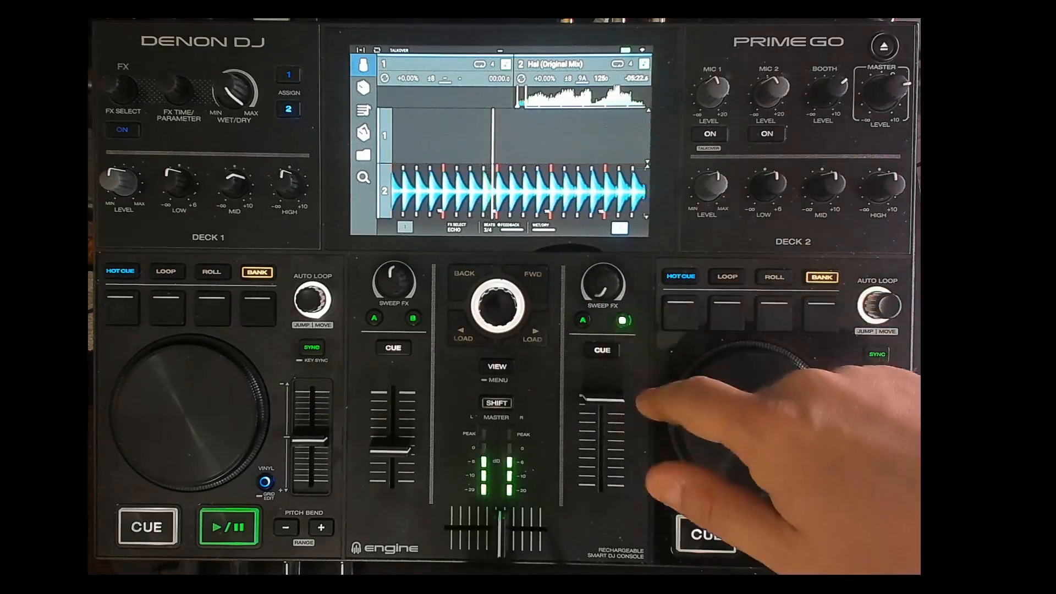
- Turn on Sweep FX B on deck 2 while Hal plays
left_click(786, 535)
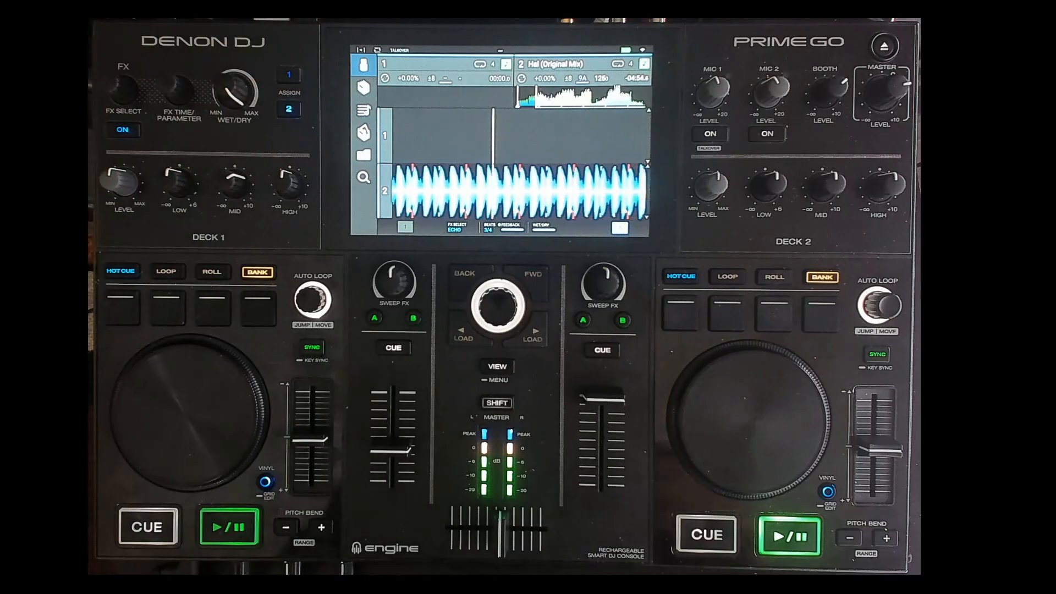
- Switch off deck 2's Sweep FX B, leaving the Echo running over Hal
left_click(788, 535)
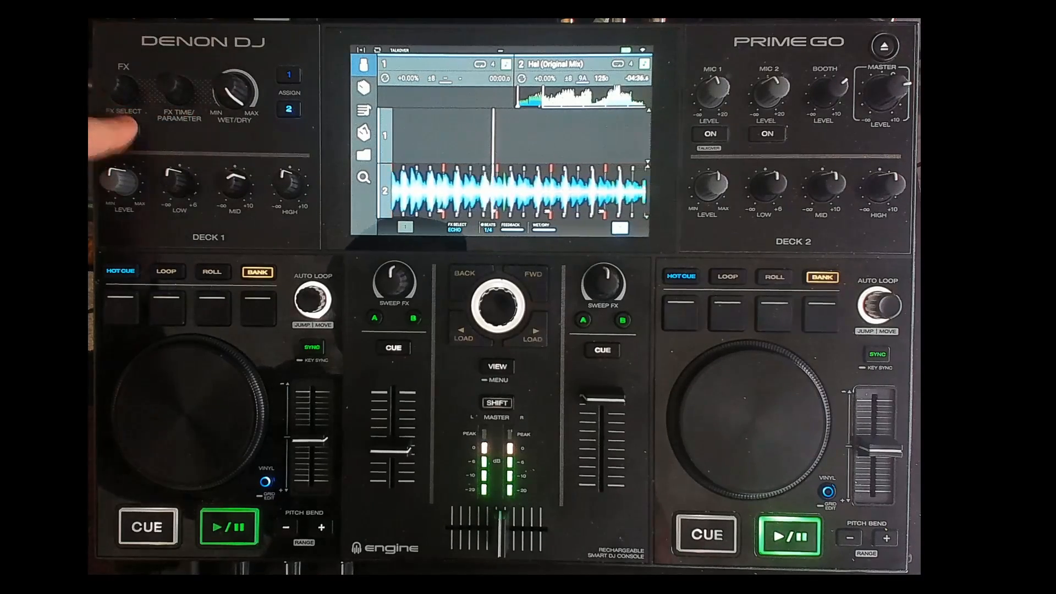
- Set deck 2's Echo beat timing to 1/4 and re-engage the sweep effect
left_click(123, 129)
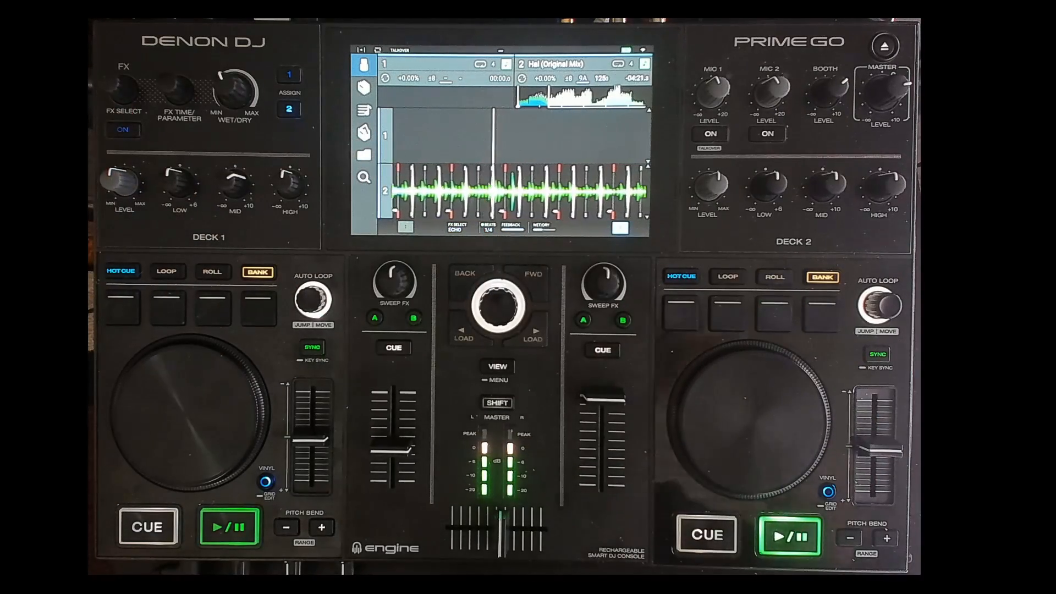
left_click(789, 537)
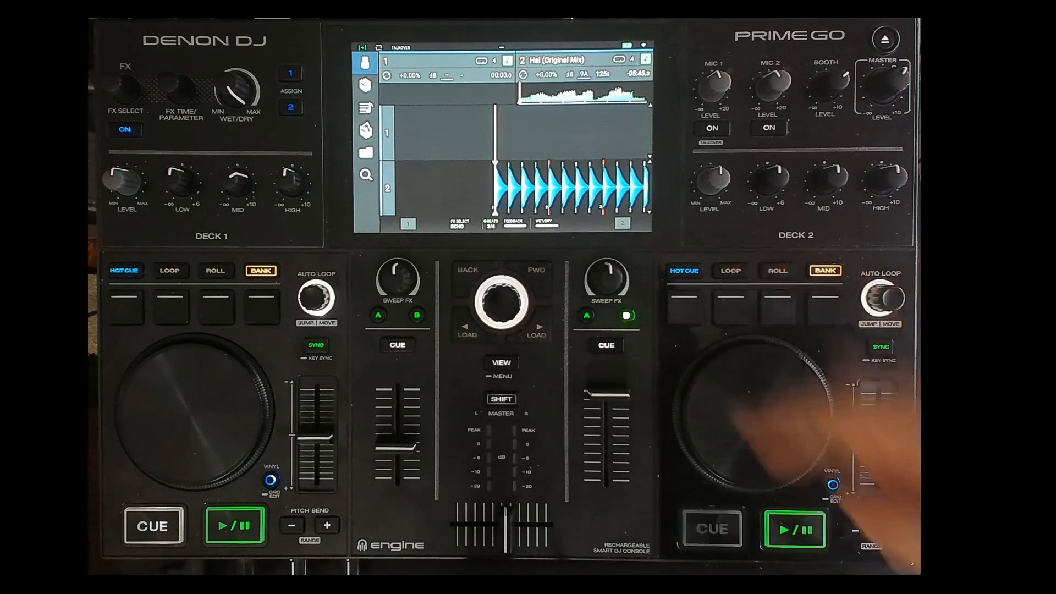
- Enable Sweep FX B and restart Hal from the beginning on deck 2
left_click(795, 529)
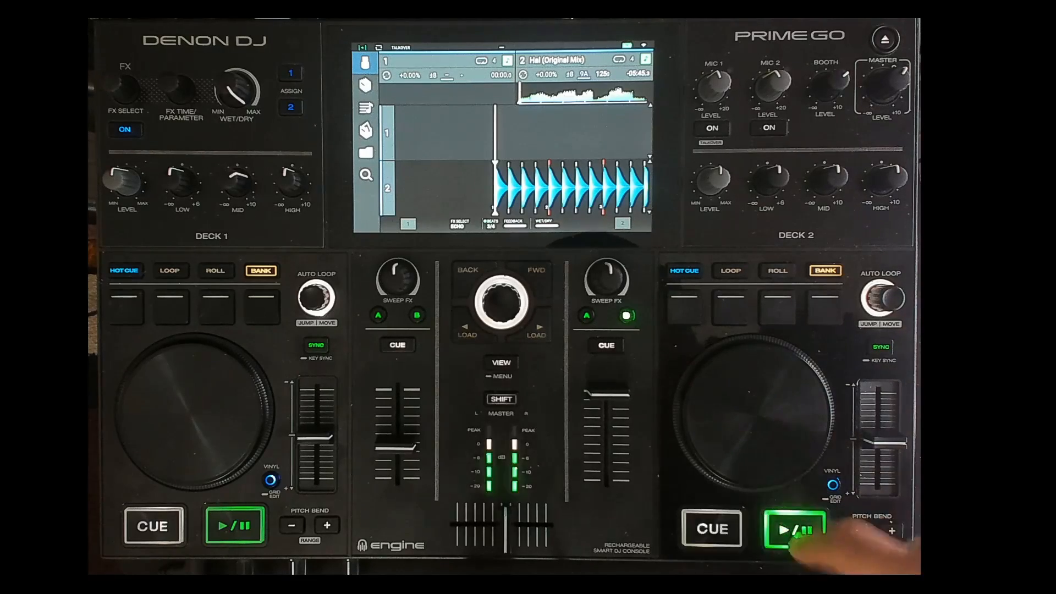
left_click(793, 528)
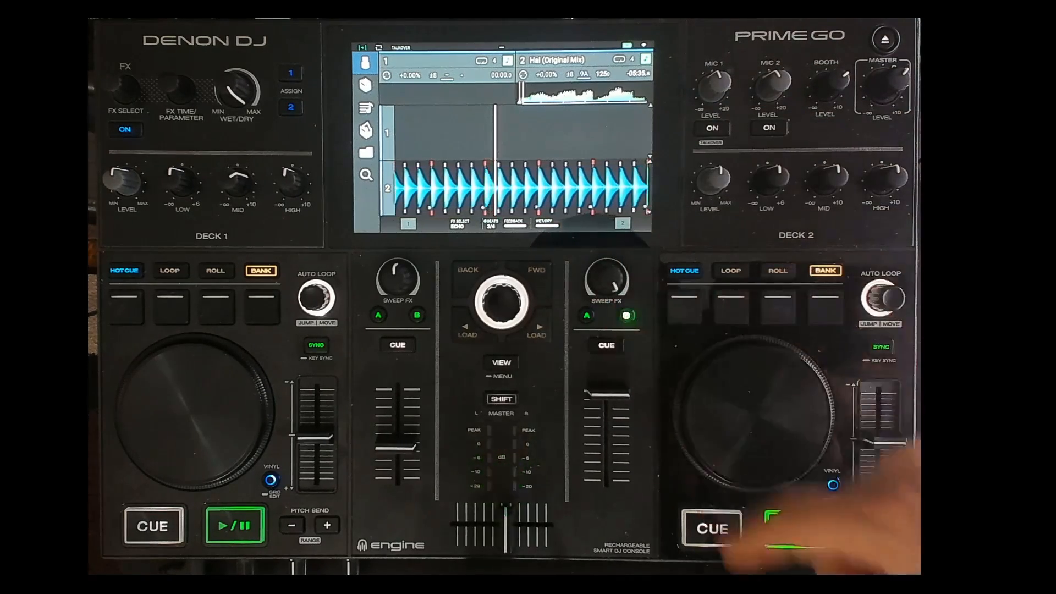
left_click(793, 529)
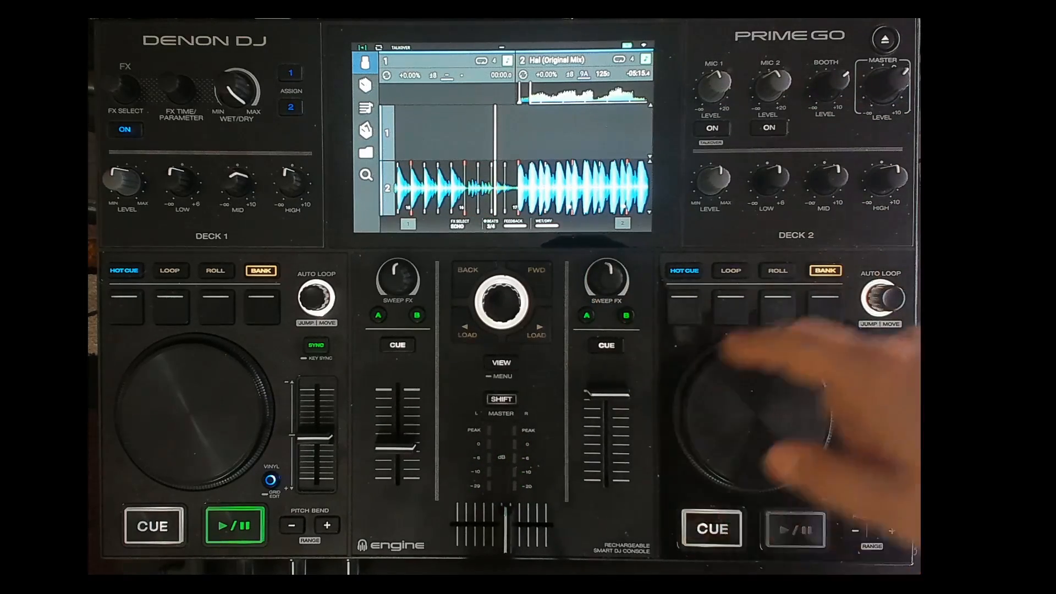
- Turn off the sweep, adjust the Echo settings, then pause and resume Hal on deck 2
left_click(793, 529)
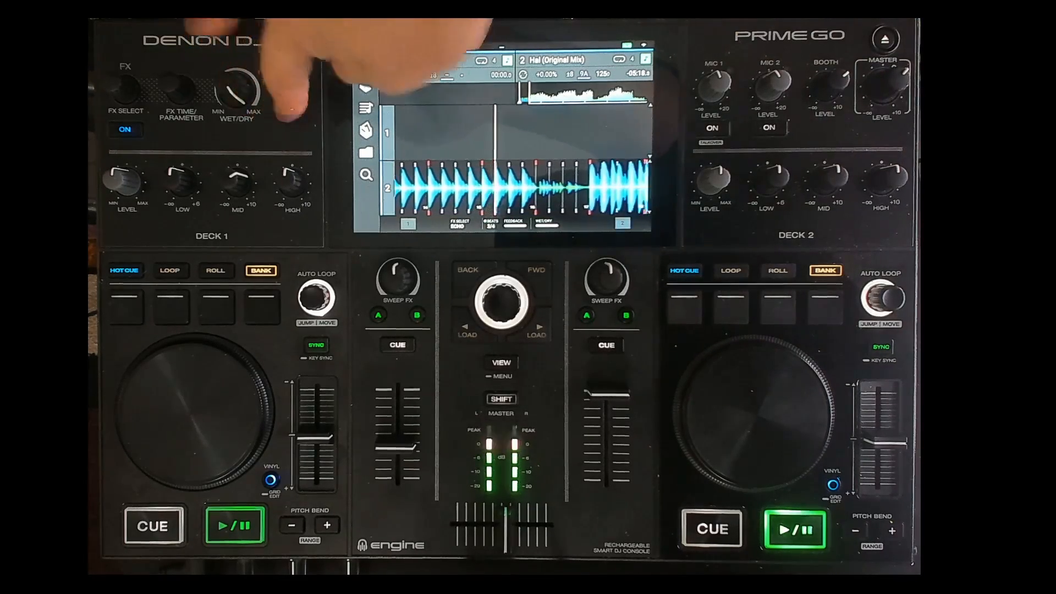
left_click(793, 529)
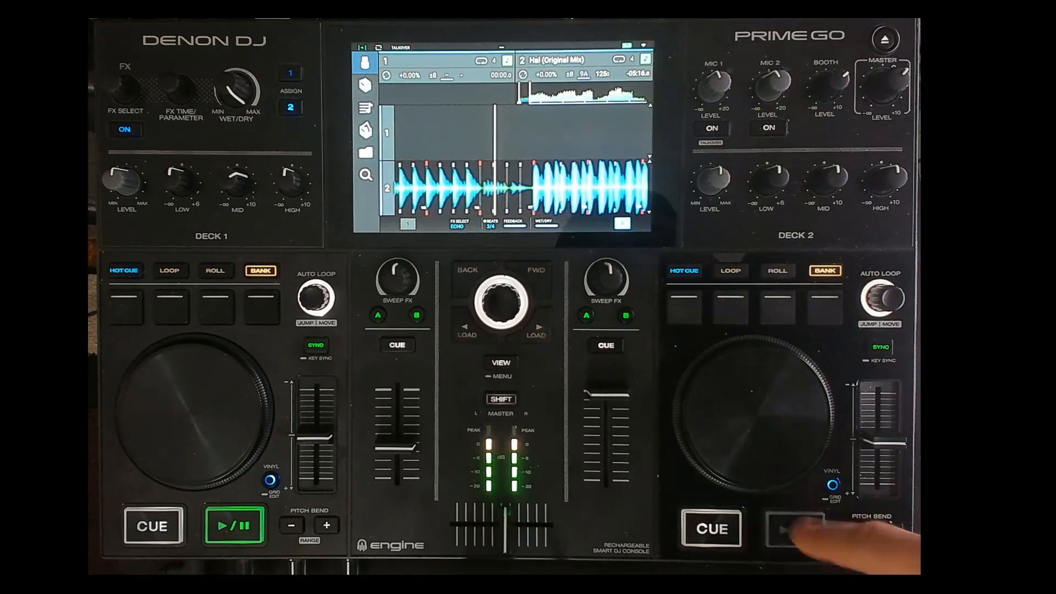
left_click(795, 528)
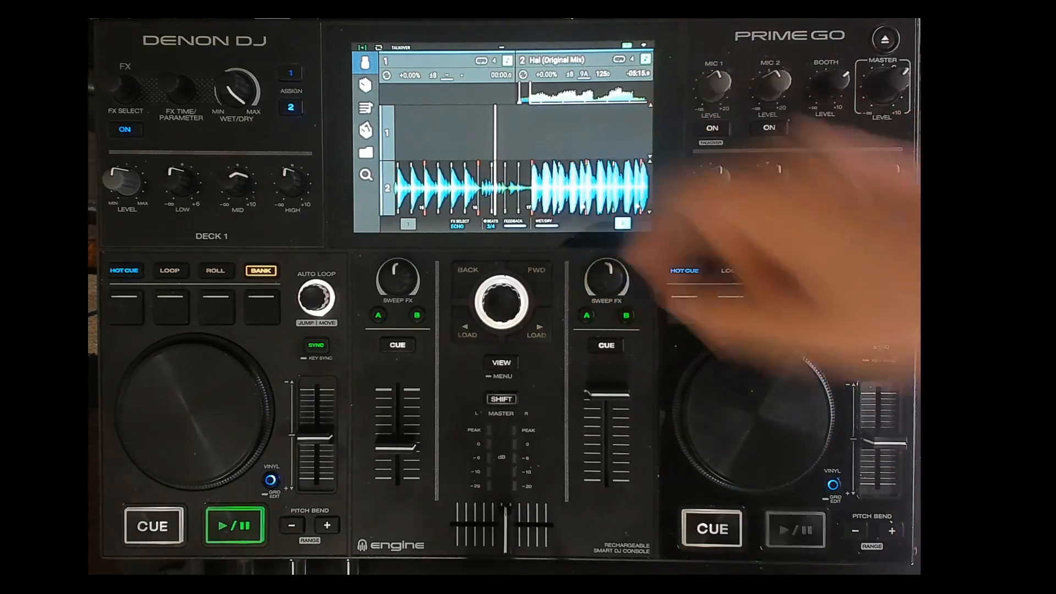
left_click(795, 528)
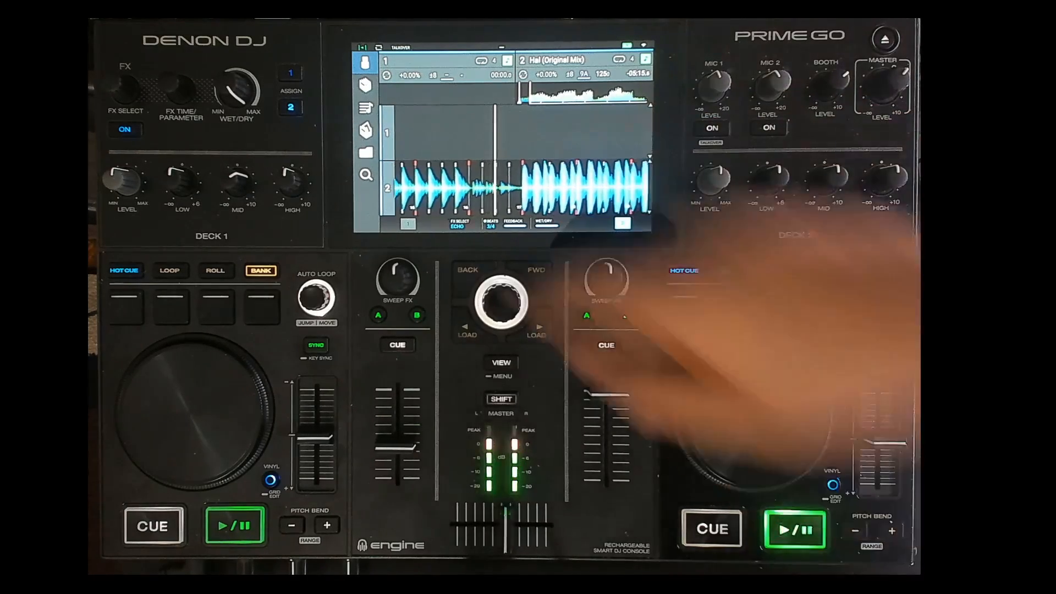